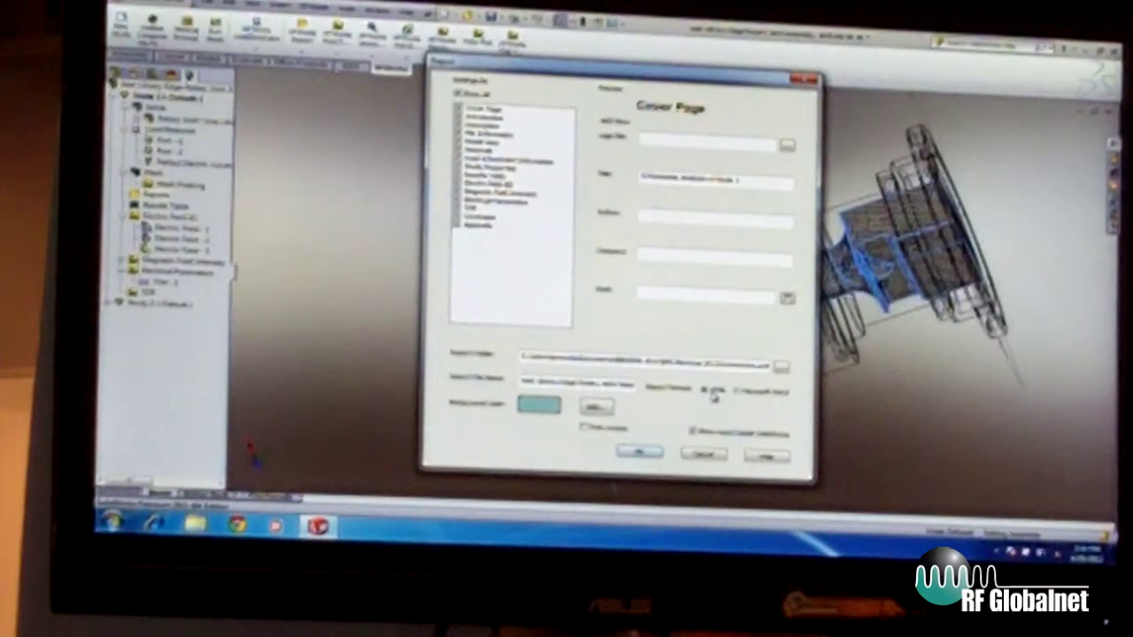
- Set the simulation study report format to Microsoft Word instead of HTML
click(736, 398)
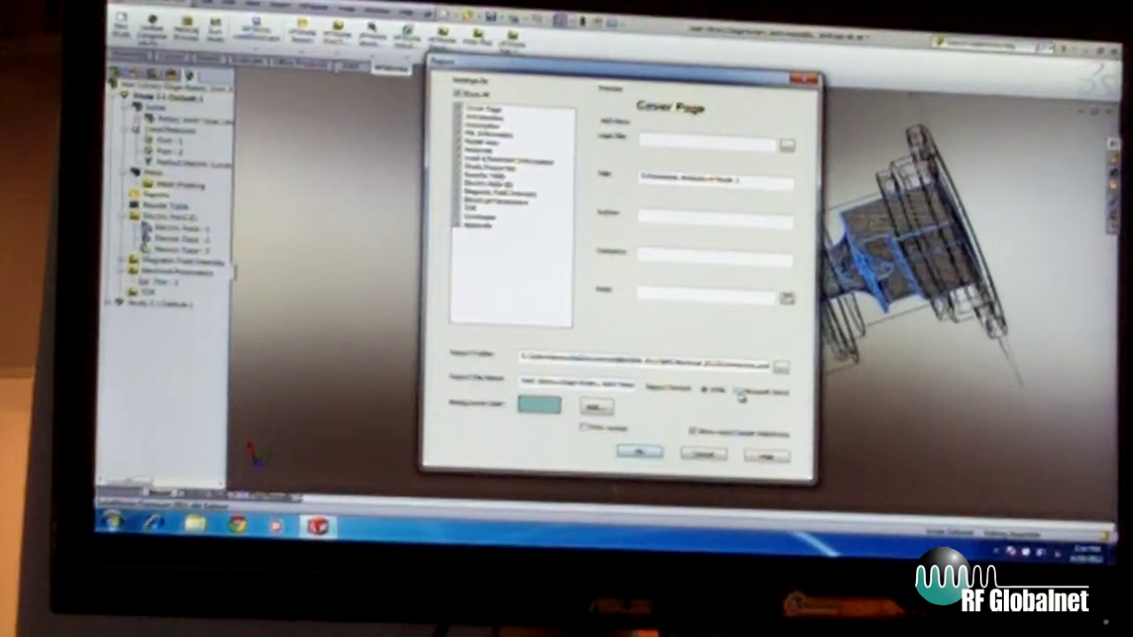